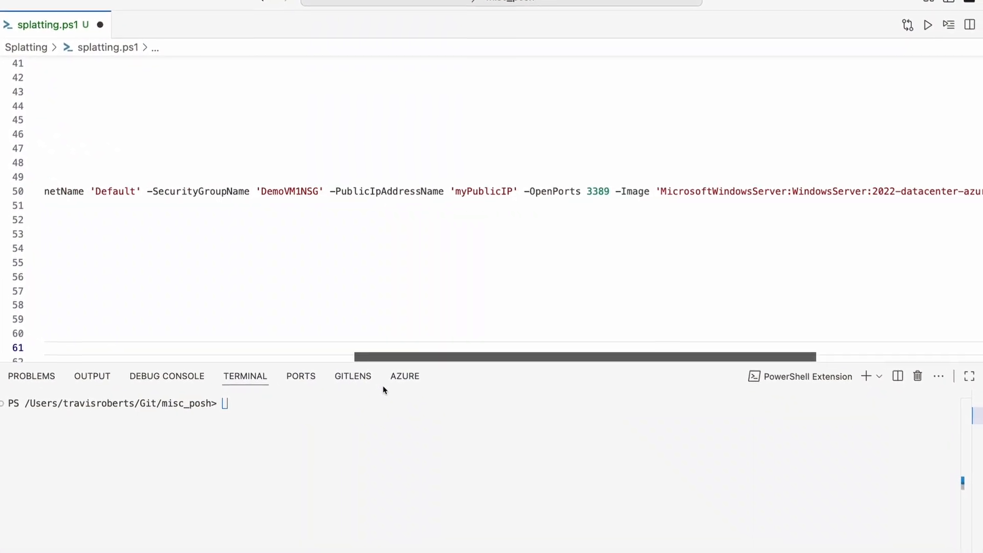
- Scroll splatting.ps1 to bring the Splatting in PowerShell comment into view
{"action": "scroll", "scroll_direction": "down", "scroll_amount": 3}
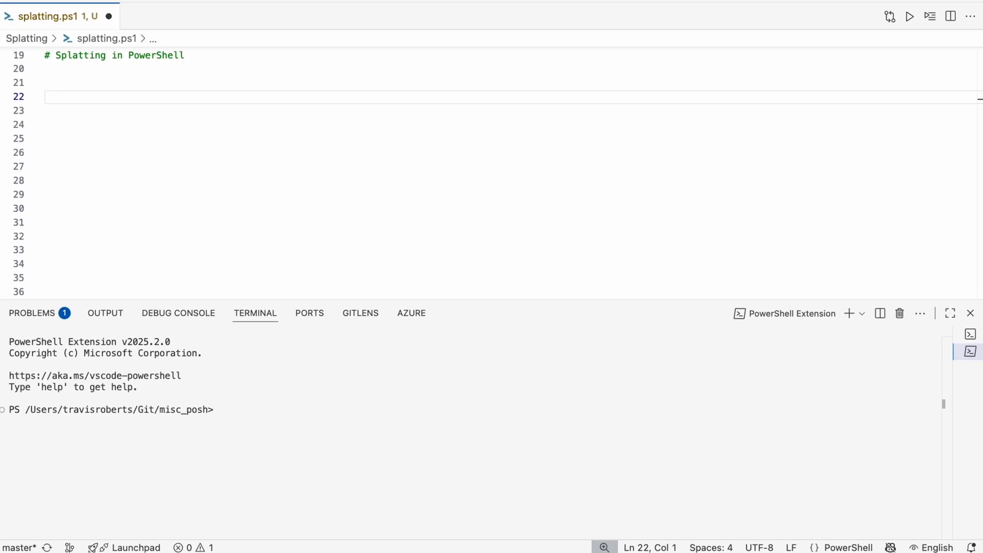
- Write the $car = @{ } hash table (Make Toyota, Model Camry, Year 2025, Color Blue), run it and clear the terminal
{"action": "type", "text": "$"}
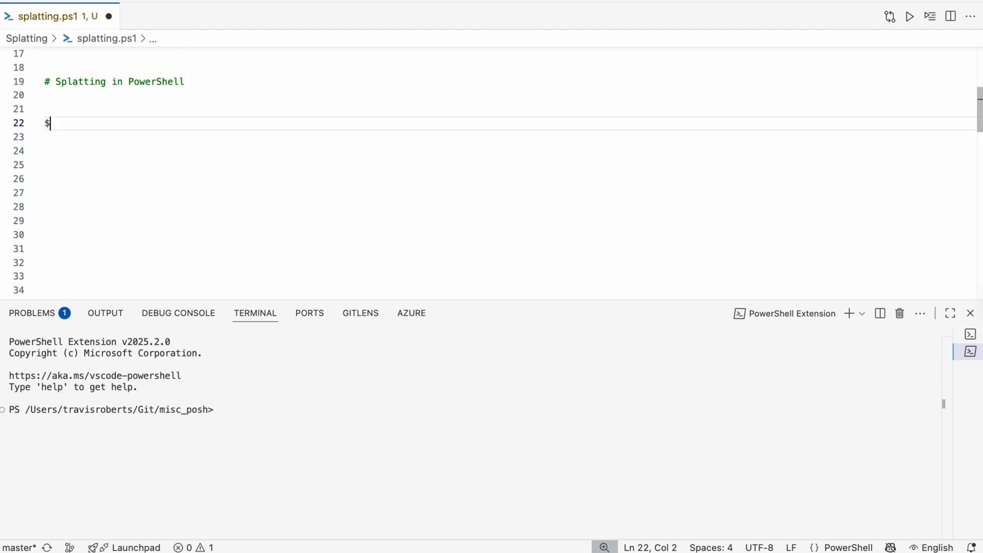
{"action": "type", "text": "car = @"}
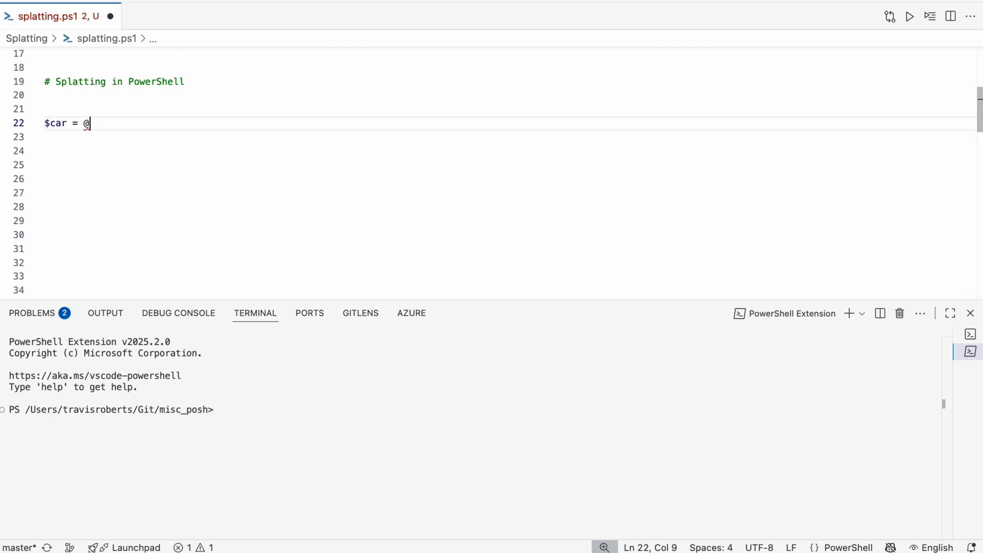
{"action": "type", "text": "{"}
{"action": "left_click", "coordinate": [470, 410]}
{"action": "type", "text": "cls"}
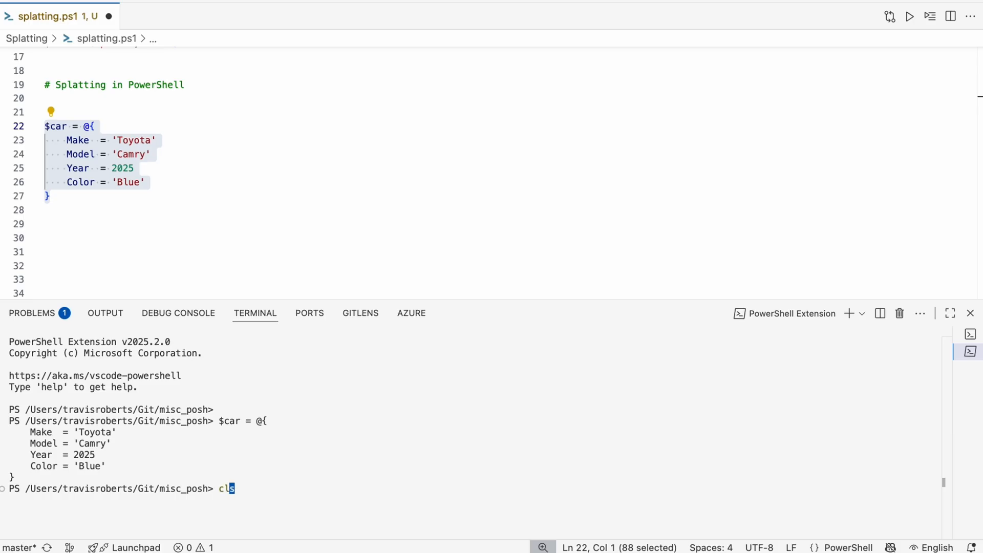
{"action": "key", "text": "Enter"}
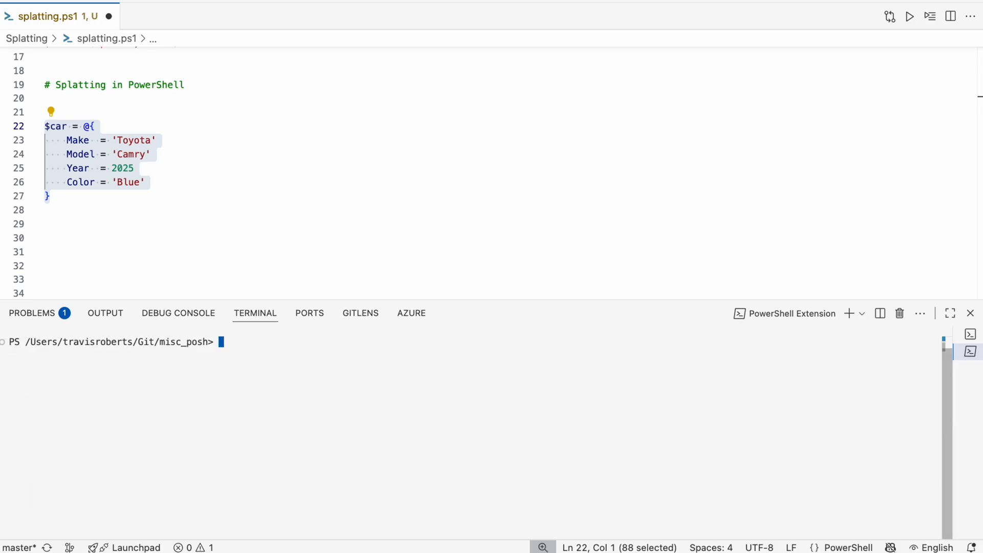
- Add and run $car.Color, $car | Format-Table and $car | Get-Member lines
{"action": "type", "text": "$car"}
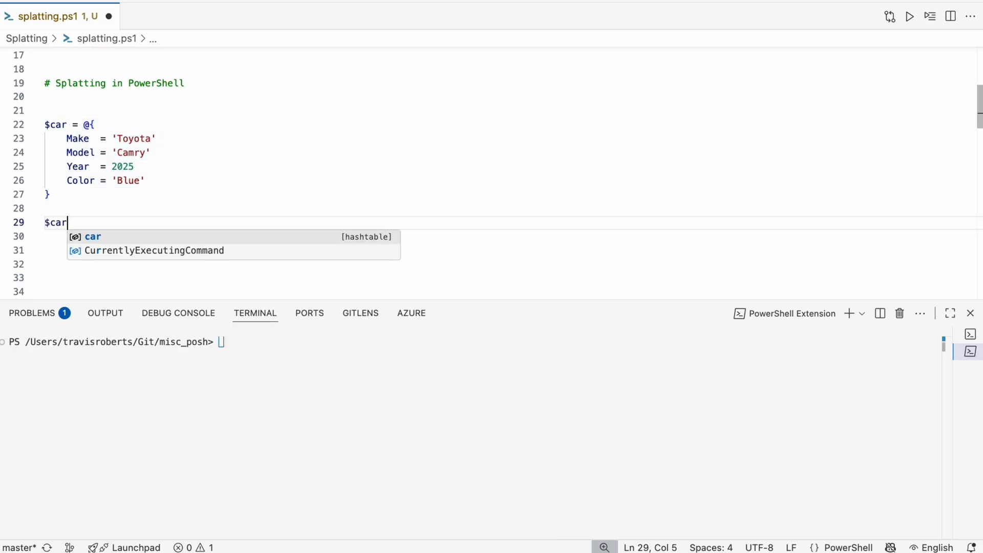
{"action": "type", "text": ".color"}
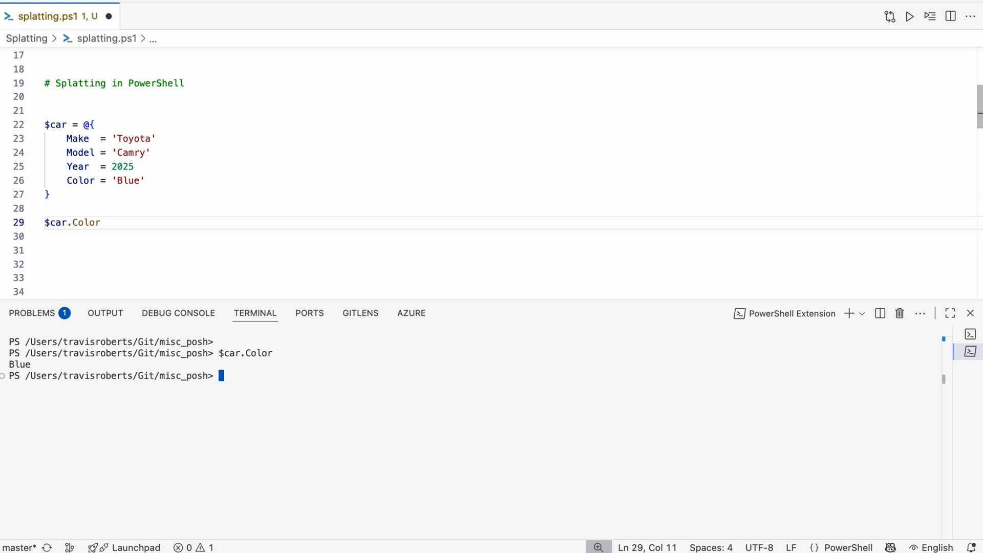
{"action": "type", "text": "$car"}
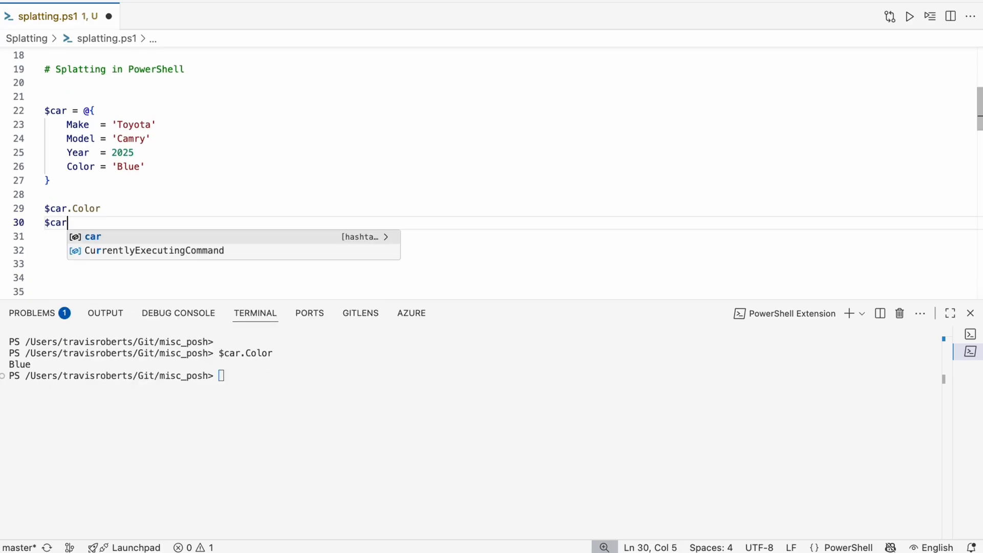
{"action": "type", "text": "| format-Table"}
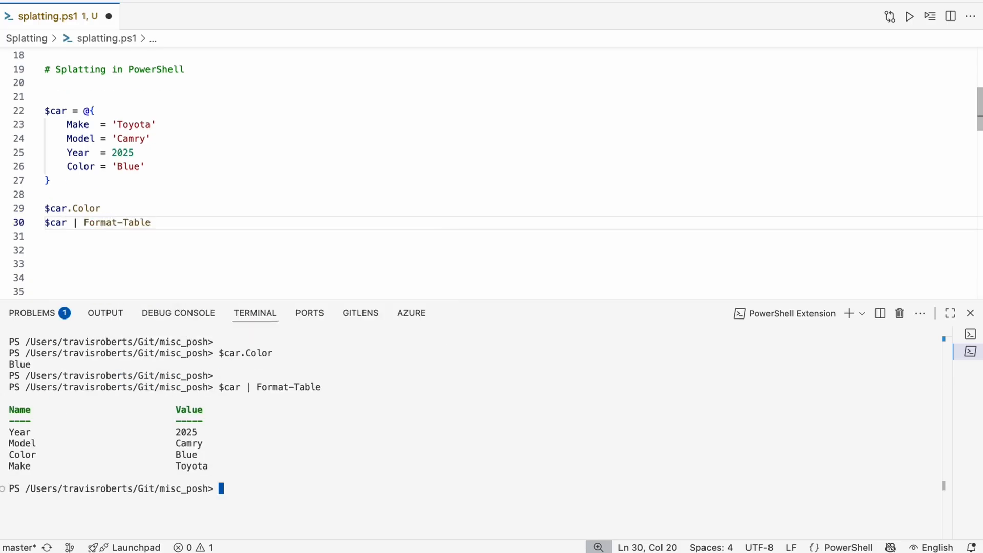
{"action": "key", "text": "Enter"}
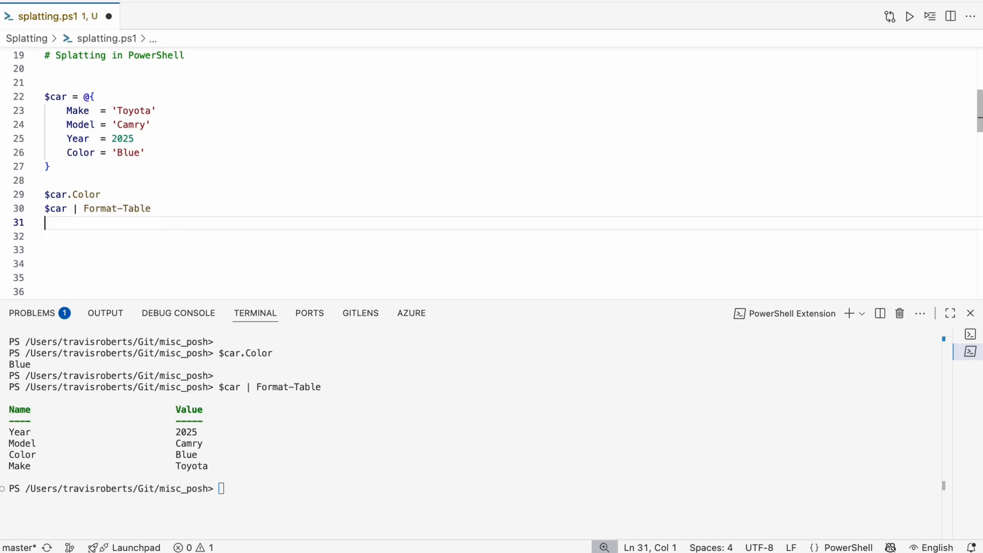
{"action": "type", "text": "$car | get"}
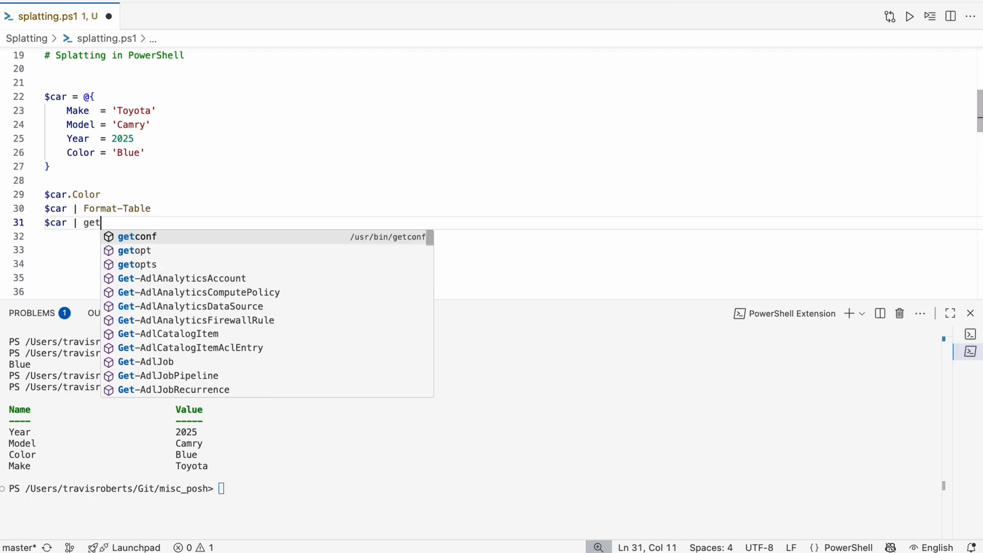
{"action": "type", "text": "Get-Member"}
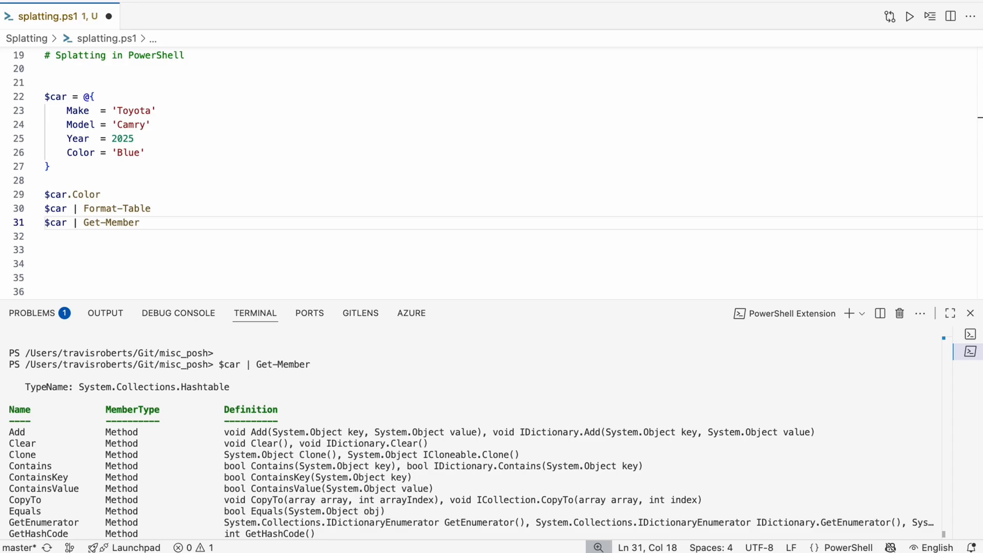
- Add $car.add('price', 30000), run it, then clear the terminal with cls
{"action": "type", "text": "$car"}
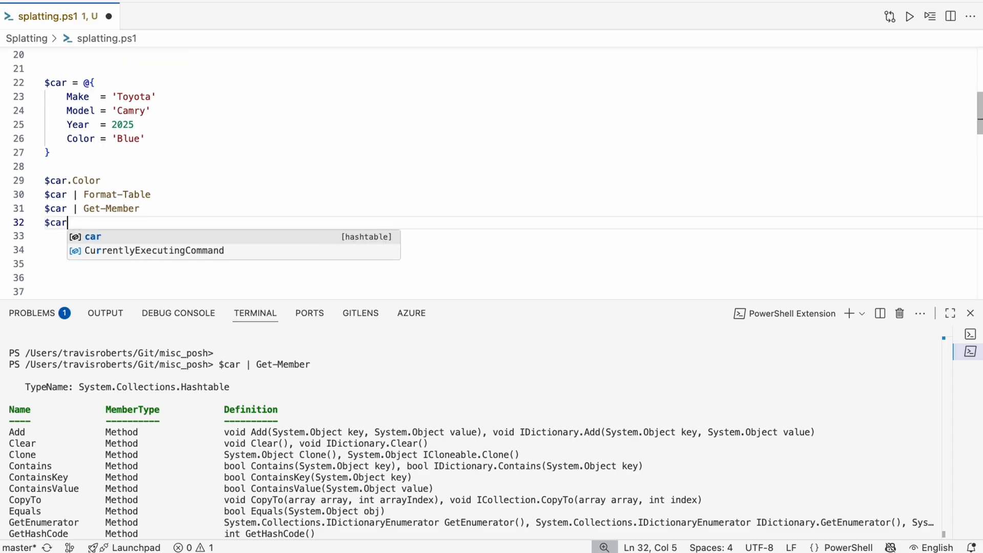
{"action": "type", "text": ".add('price', 30000)"}
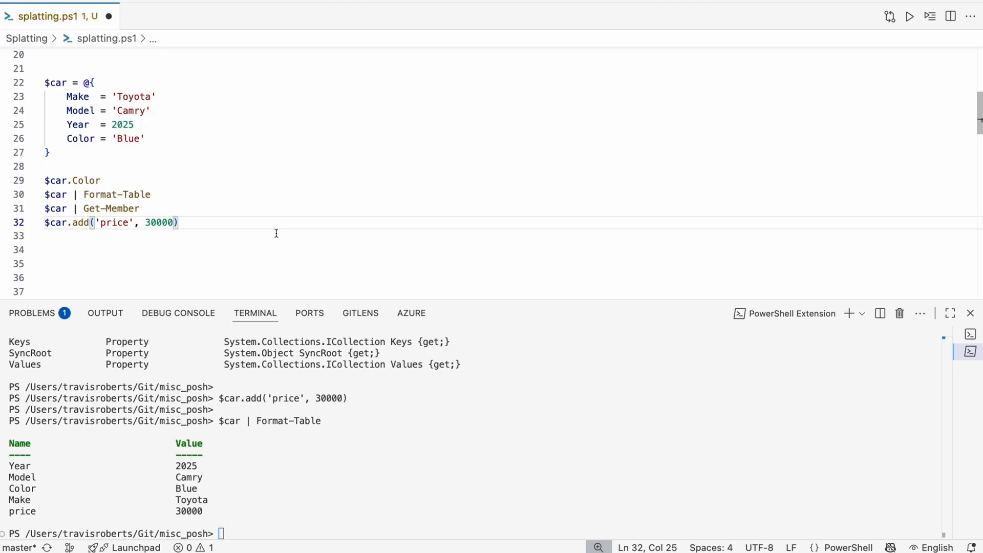
{"action": "type", "text": "cls"}
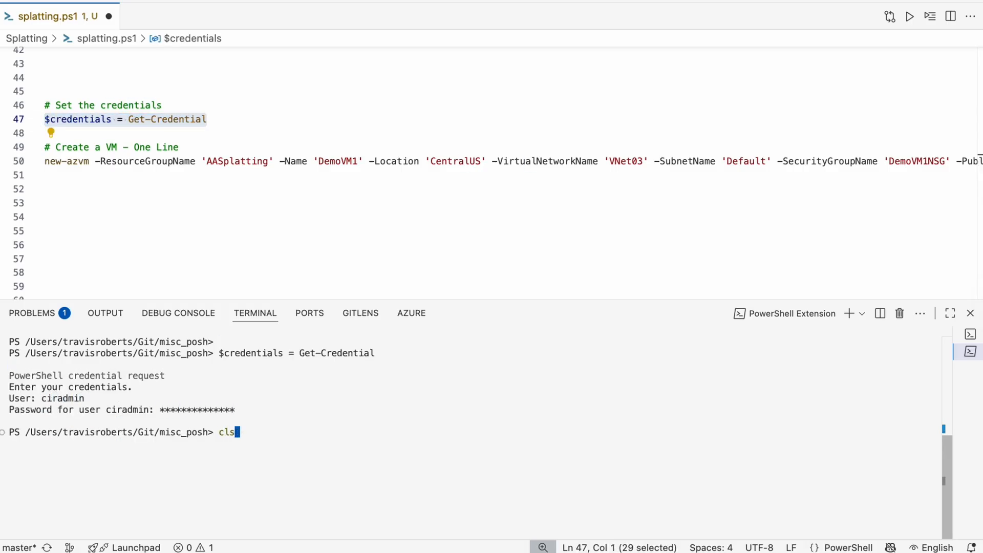
- Clear the terminal after storing $credentials, then scan along the one-line new-azvm command
{"action": "key", "text": "Enter"}
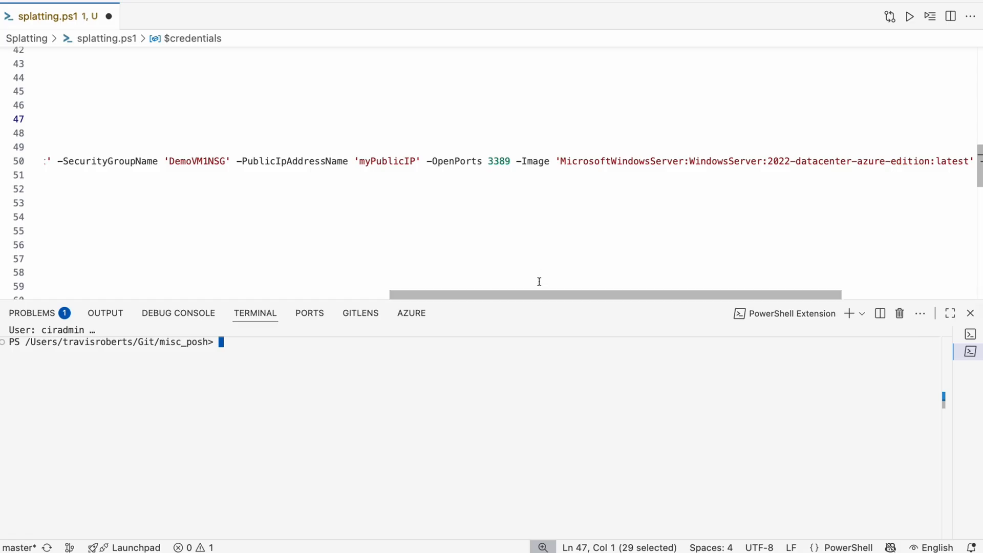
{"action": "left_click_drag", "start_coordinate": [614, 293], "coordinate": [706, 300]}
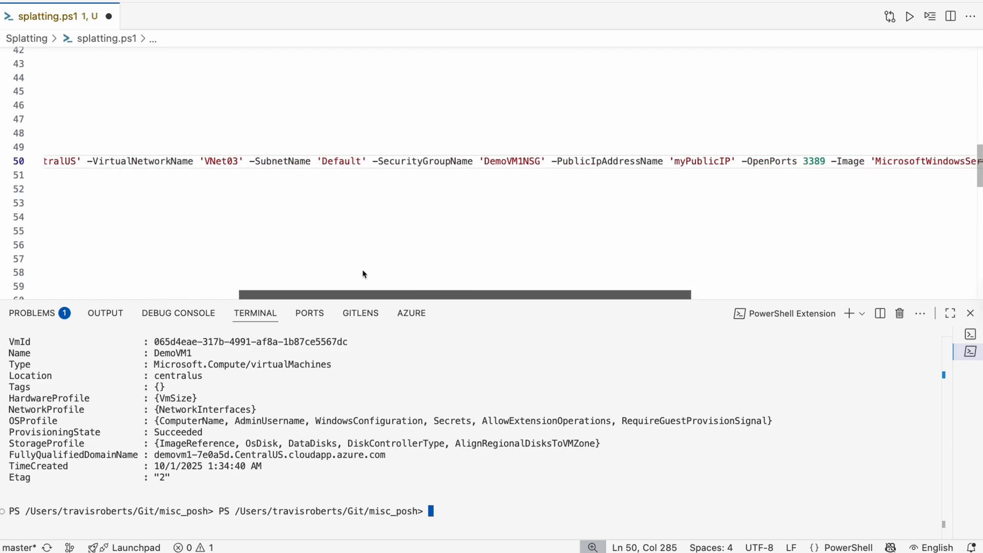
- Scroll the editor back to the start of the new-azvm one-liner after DemoVM1 succeeds
{"action": "scroll", "scroll_direction": "left", "scroll_amount": 3}
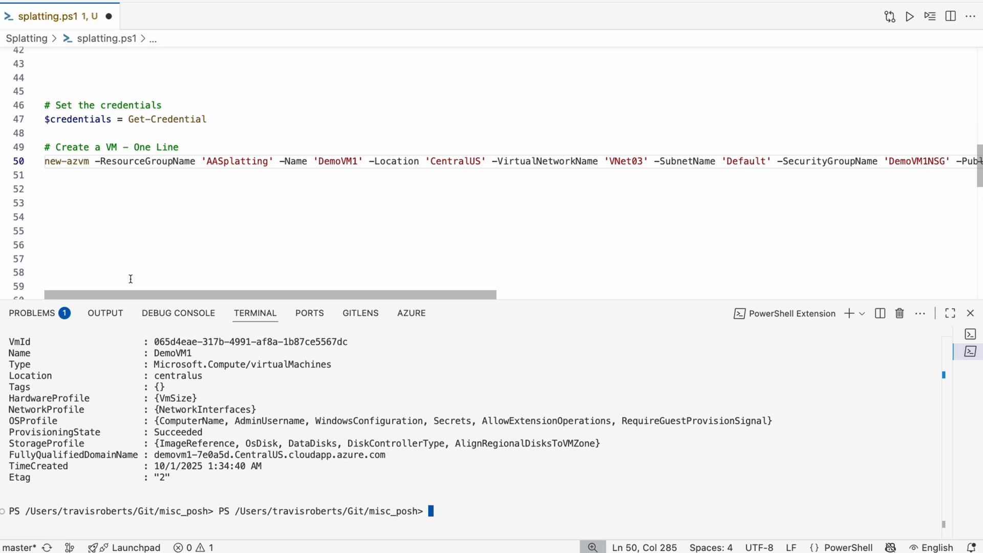
{"action": "mouse_move", "coordinate": [136, 237]}
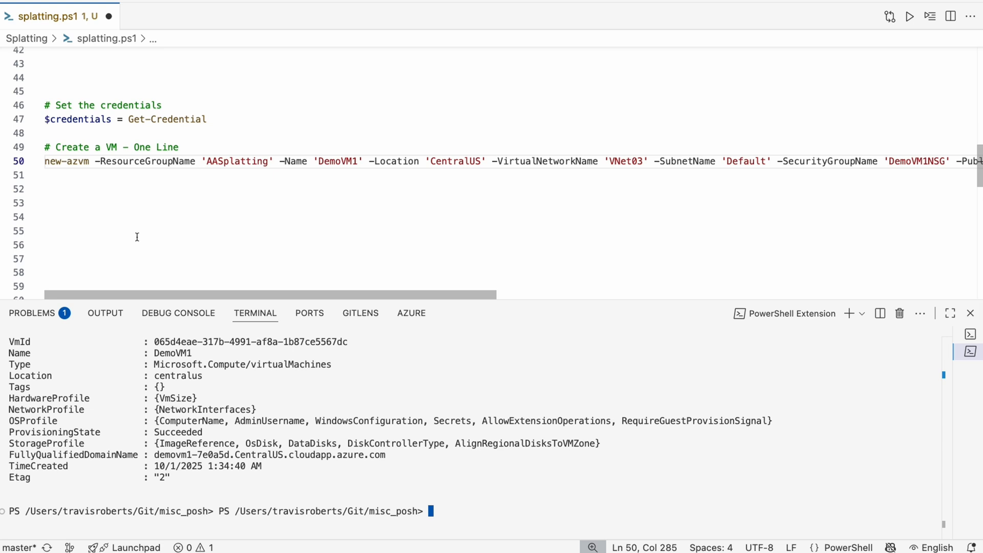
- Set Zone = '1' in the $vmParams block for DemoVM2 and start the New-AzVM line
{"action": "scroll", "scroll_direction": "down", "scroll_amount": 3}
{"action": "type", "text": "Zone"}
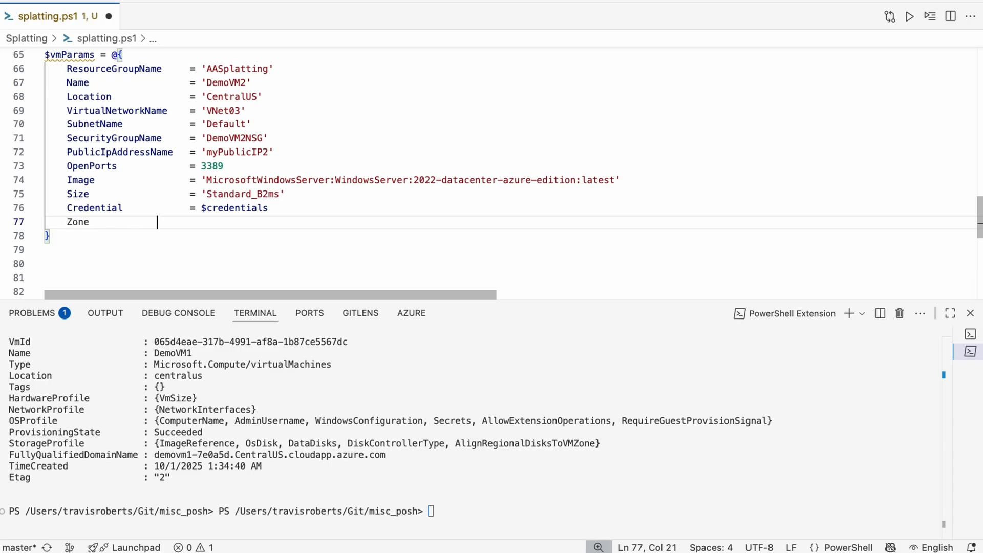
{"action": "type", "text": "= '1'"}
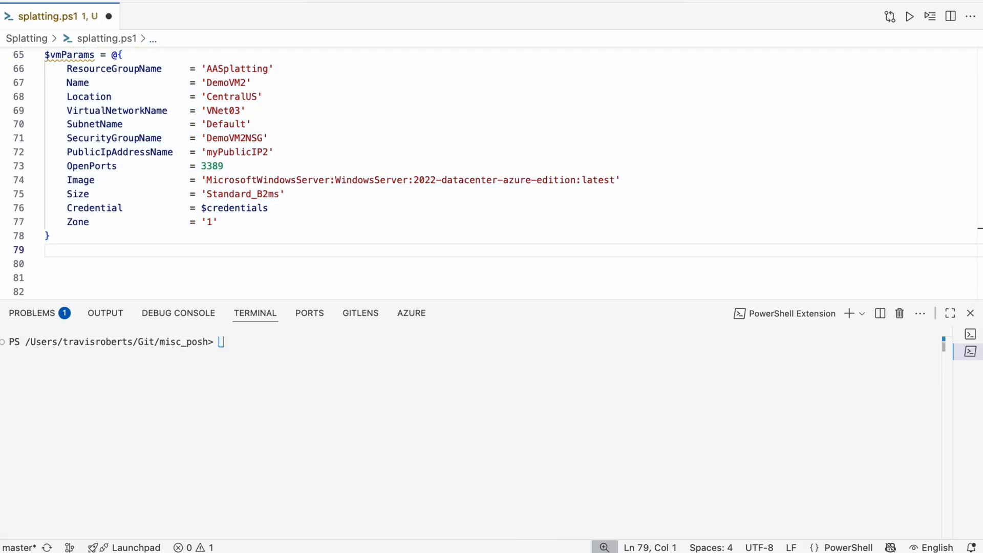
{"action": "type", "text": "N"}
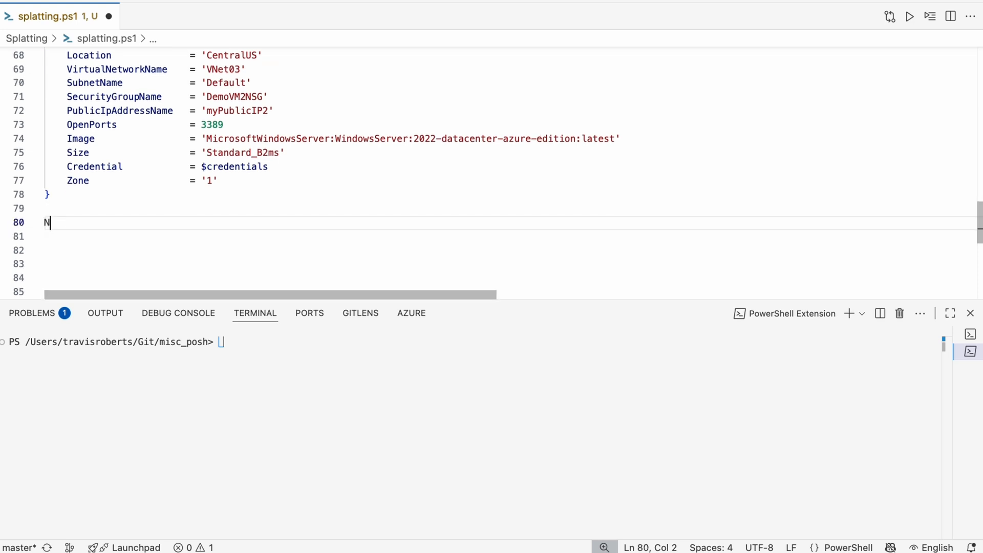
{"action": "type", "text": "ew-AzVM @vm"}
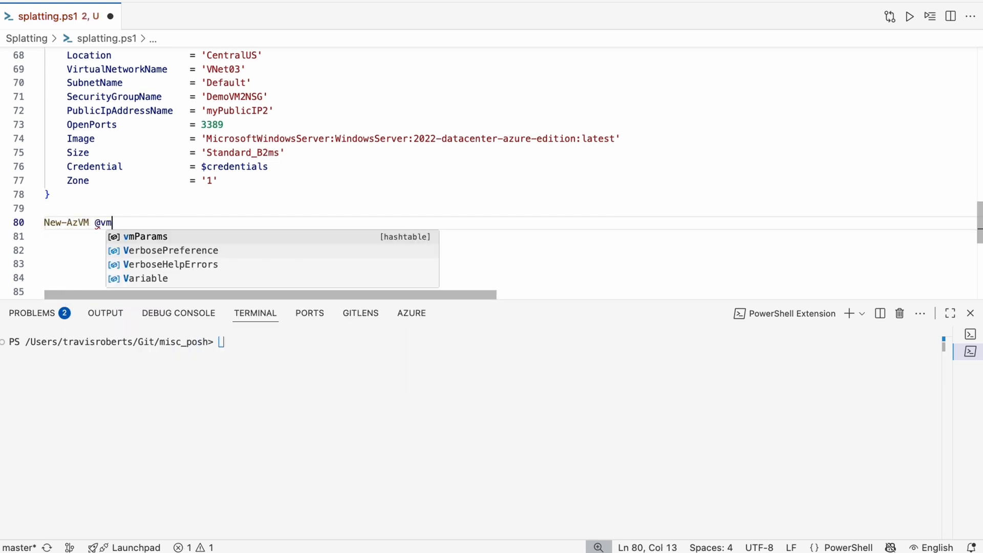
{"action": "key", "text": "Tab"}
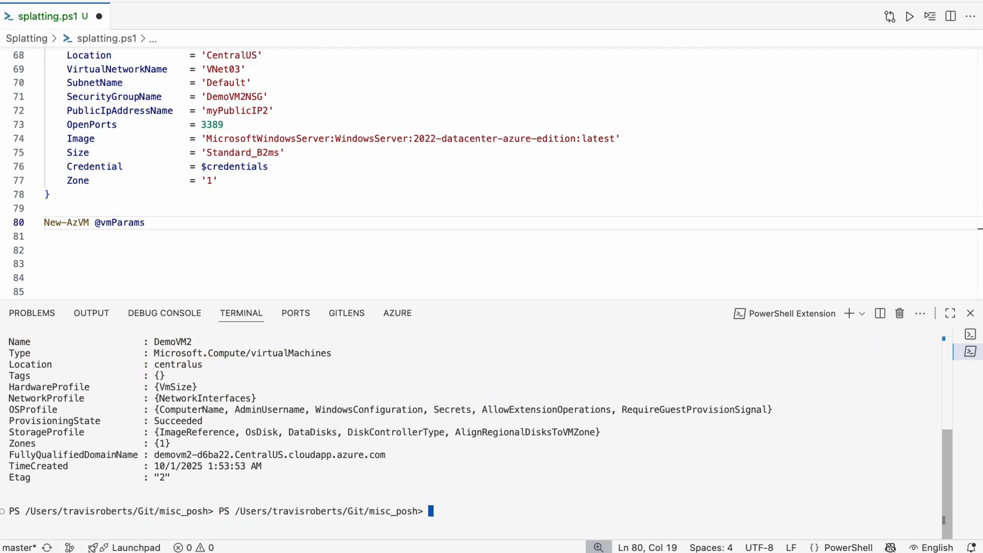
{"action": "scroll", "scroll_direction": "down", "scroll_amount": 3}
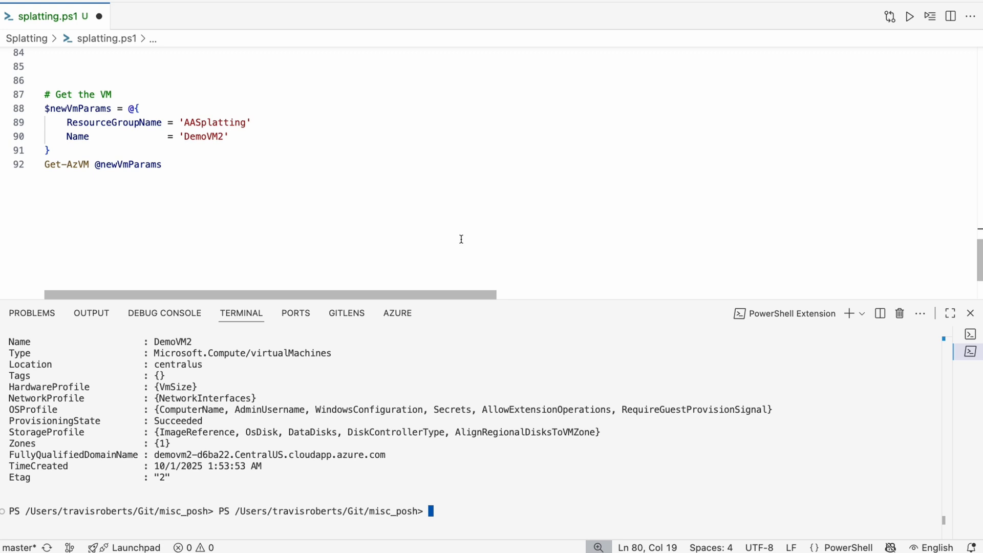
{"action": "left_click_drag", "start_coordinate": [45, 108], "coordinate": [161, 163]}
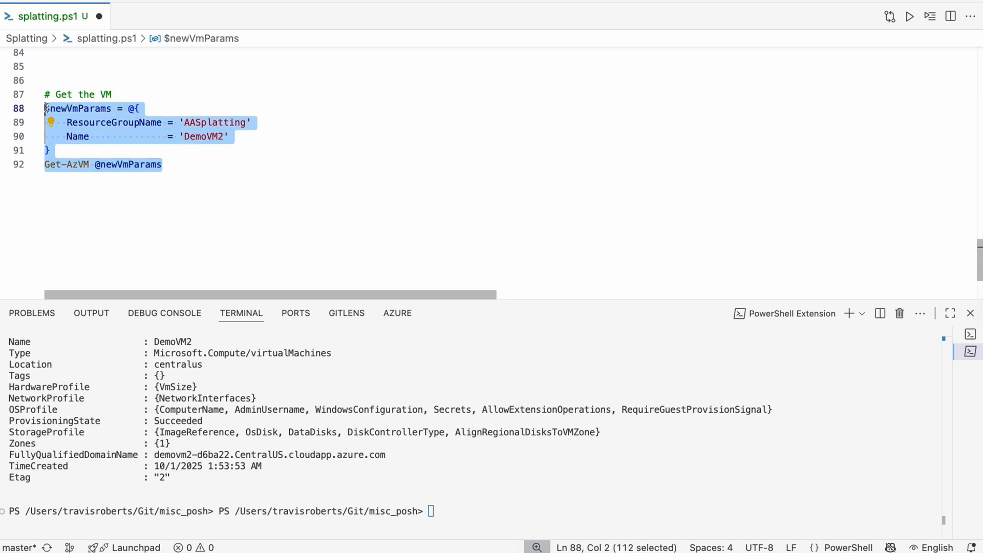